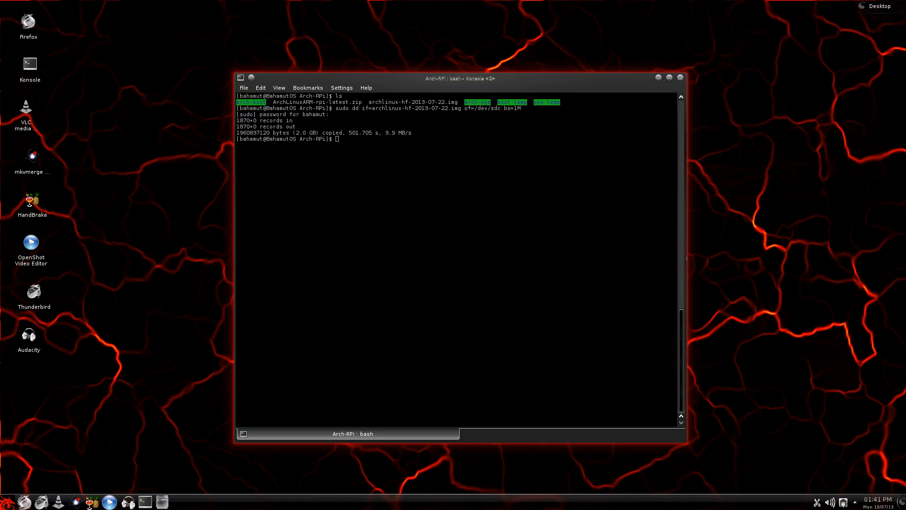
{"action": "mouse_move", "coordinate": [651, 187]}
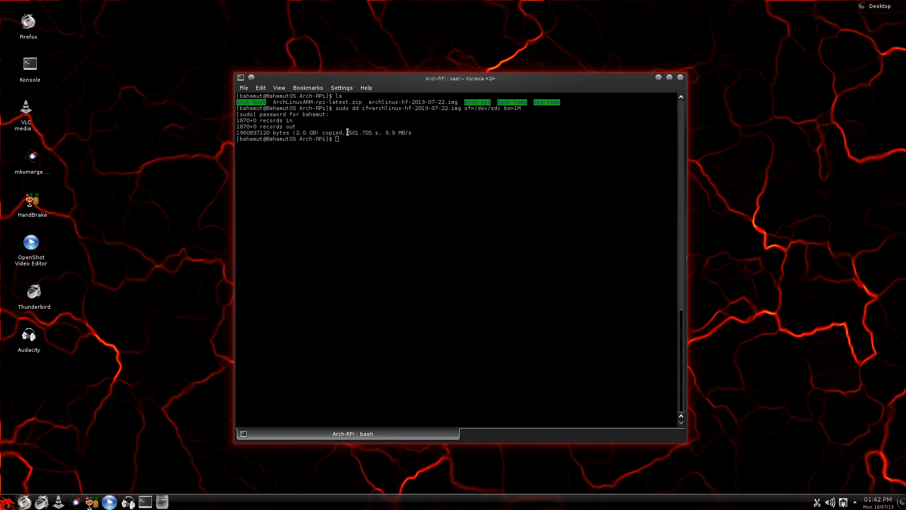
{"action": "mouse_move", "coordinate": [374, 134]}
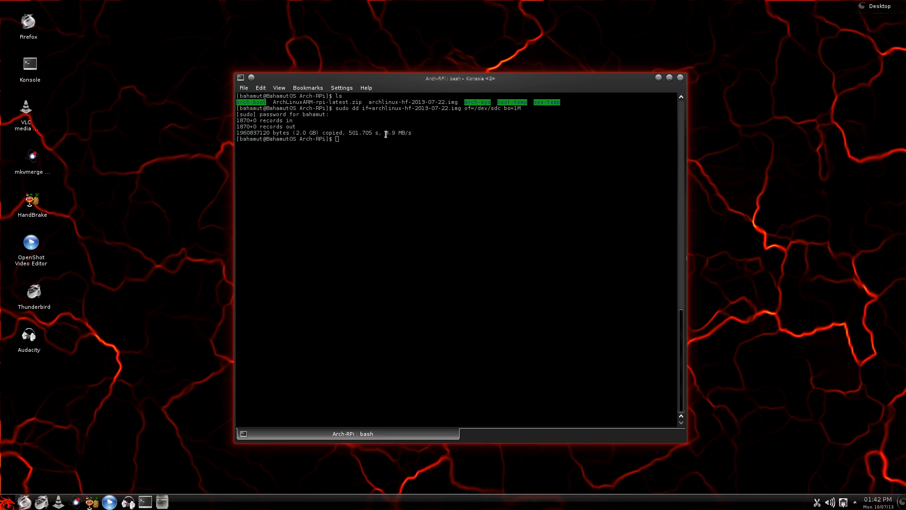
{"action": "mouse_move", "coordinate": [405, 141]}
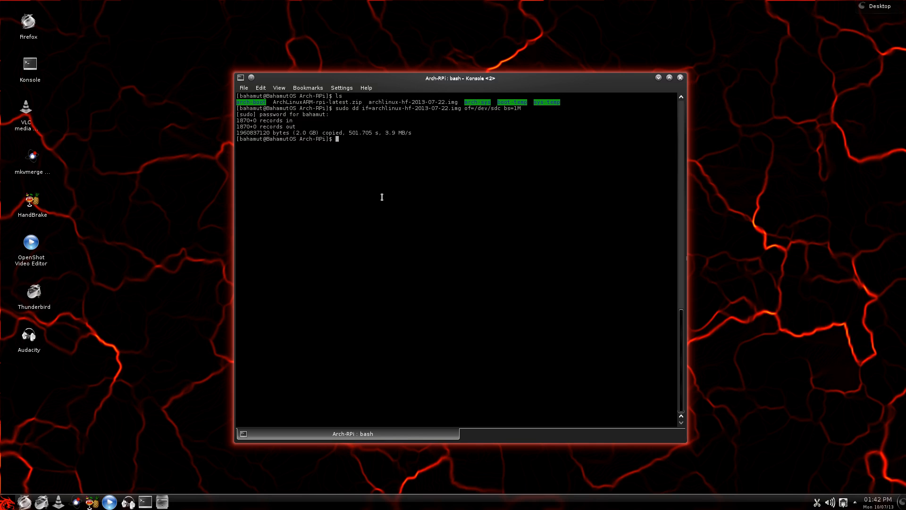
Run sudo fdisk -l with the password and select the /dev/sdc device name in the output.
{"action": "type", "text": "sudo"}
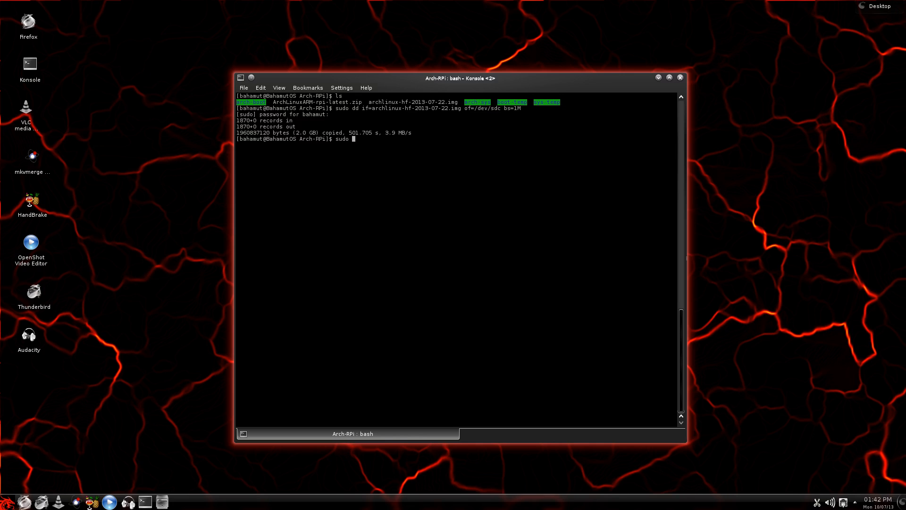
{"action": "type", "text": "fdisk"}
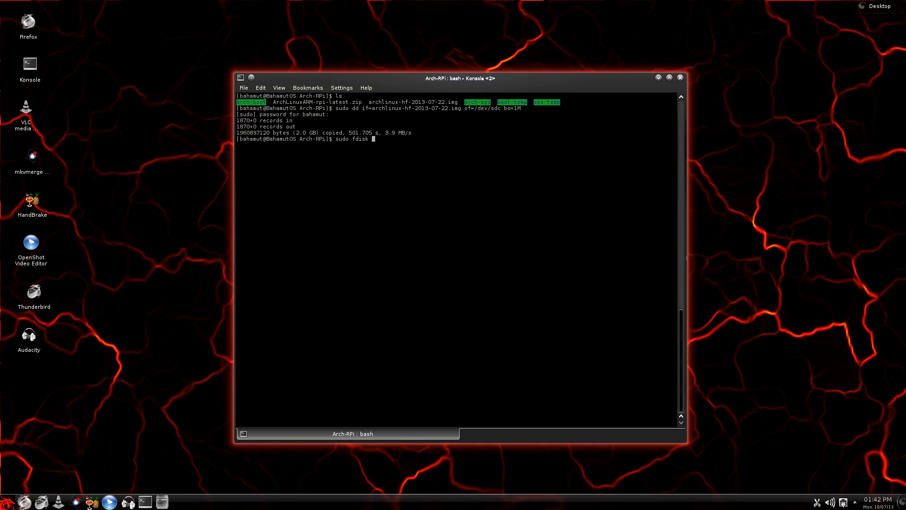
{"action": "type", "text": "-l"}
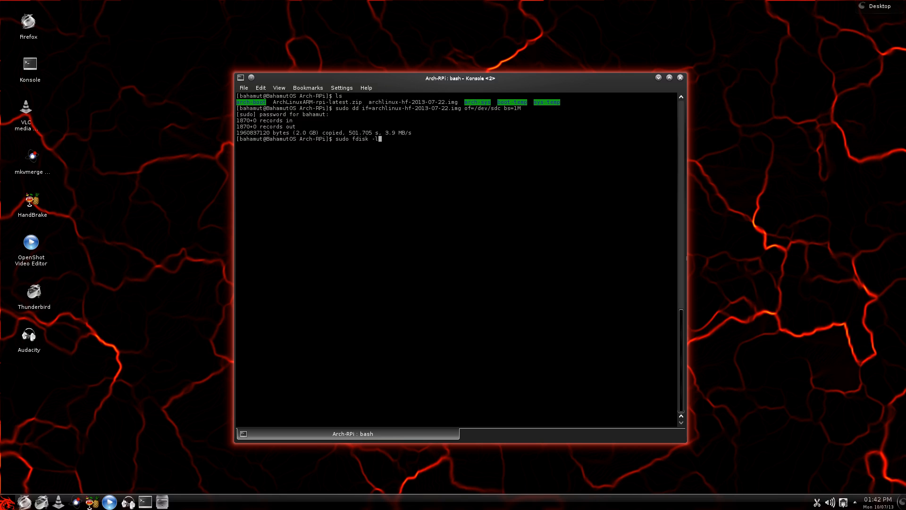
{"action": "key", "text": "Return"}
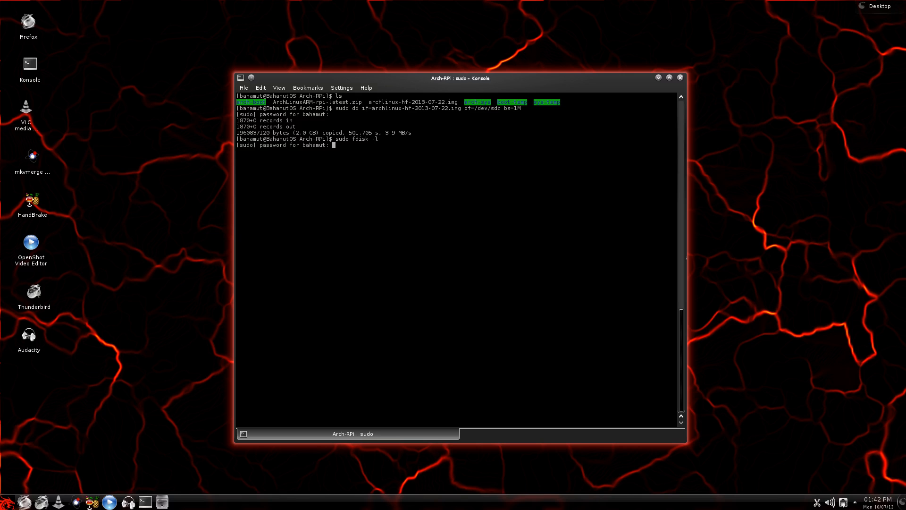
{"action": "key", "text": "Return"}
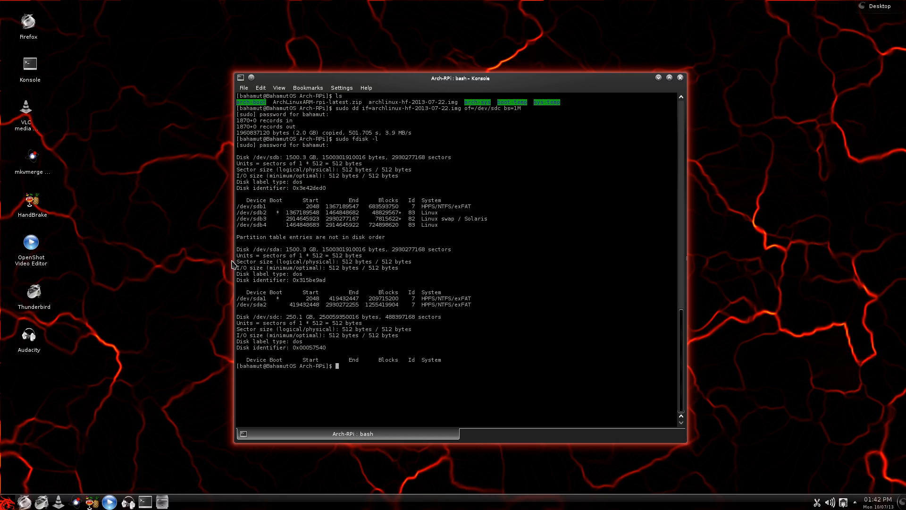
{"action": "mouse_move", "coordinate": [257, 320]}
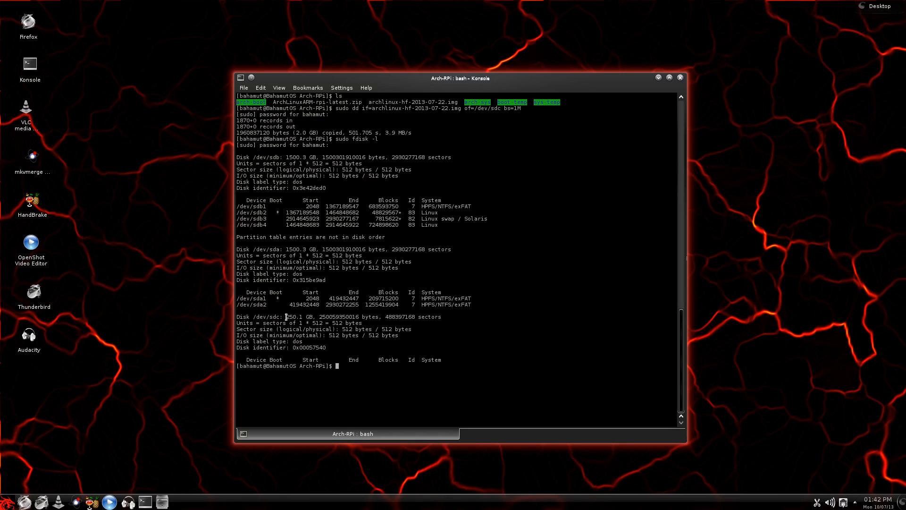
{"action": "double_click", "coordinate": [292, 316]}
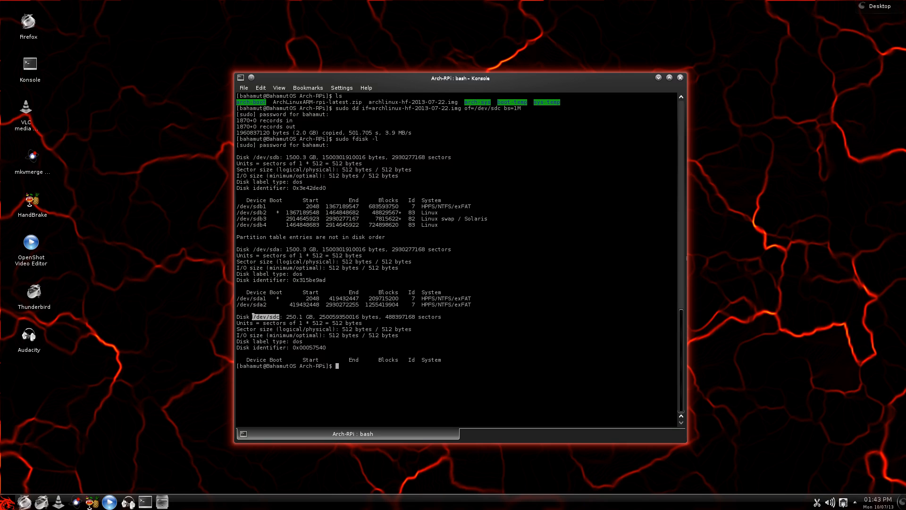
{"action": "mouse_move", "coordinate": [393, 366]}
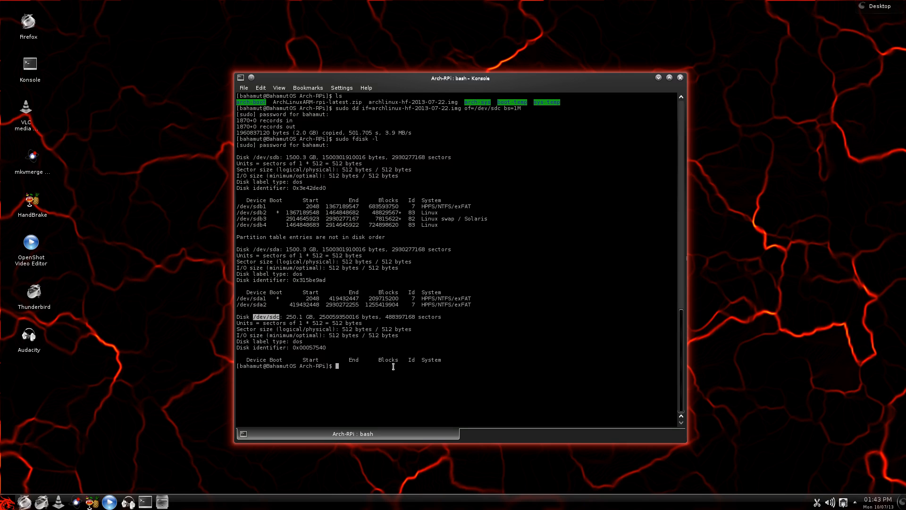
{"action": "mouse_move", "coordinate": [392, 370]}
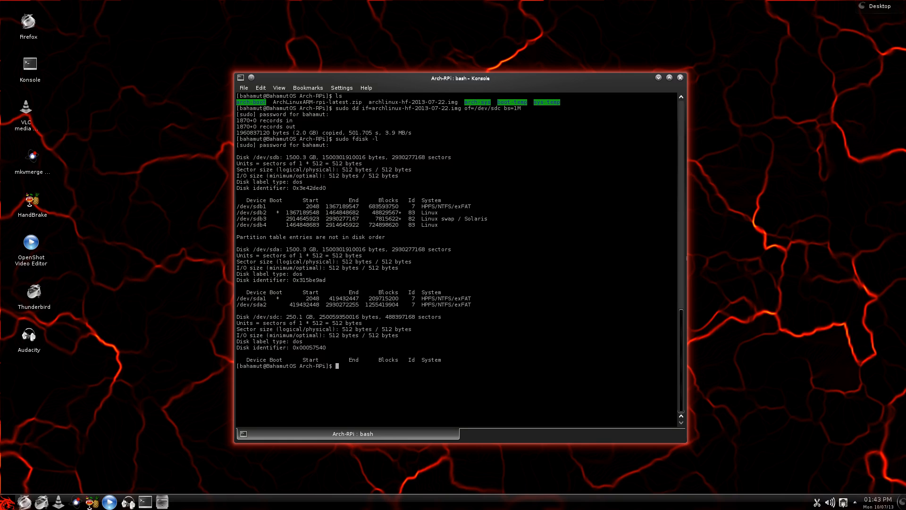
{"action": "mouse_move", "coordinate": [189, 357]}
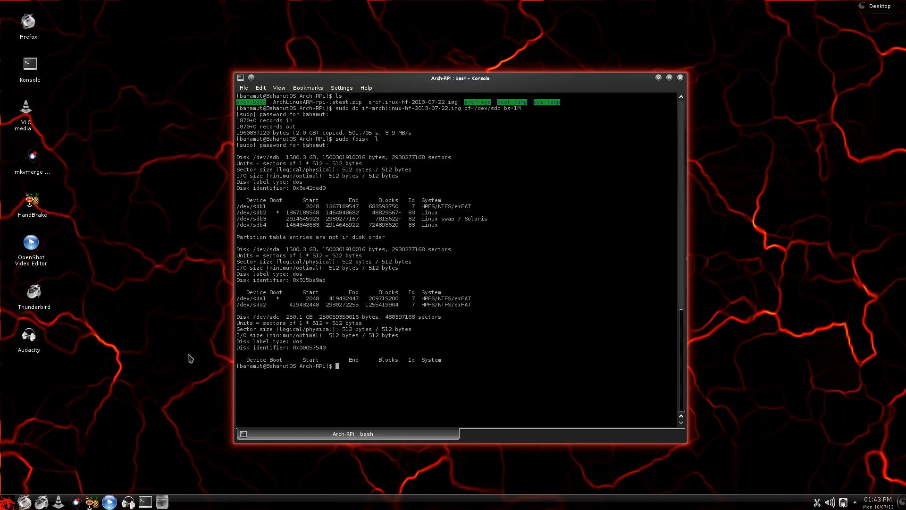
{"action": "mouse_move", "coordinate": [361, 374]}
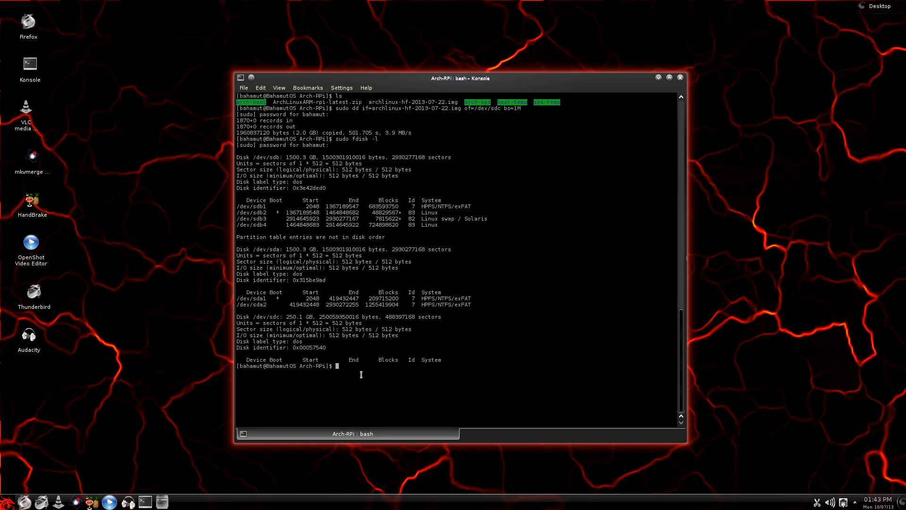
Recall the dd command for archlinux-hf-2013-07-22.img to /dev/sdc and set bs=4M.
{"action": "type", "text": "sudo fdisk -l"}
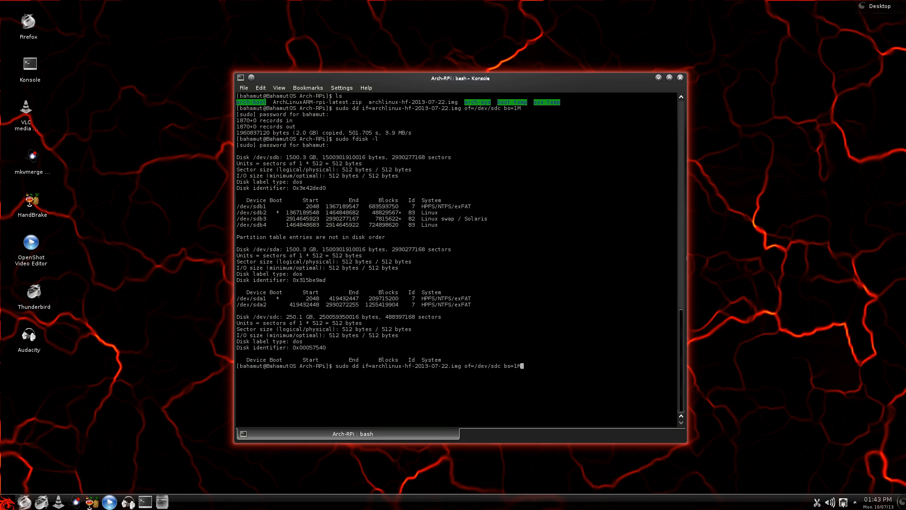
{"action": "mouse_move", "coordinate": [293, 391]}
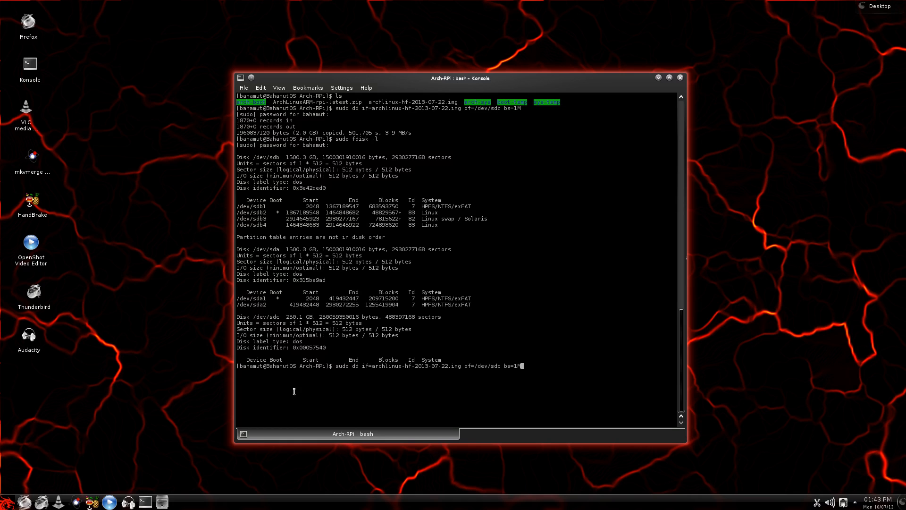
{"action": "mouse_move", "coordinate": [381, 365]}
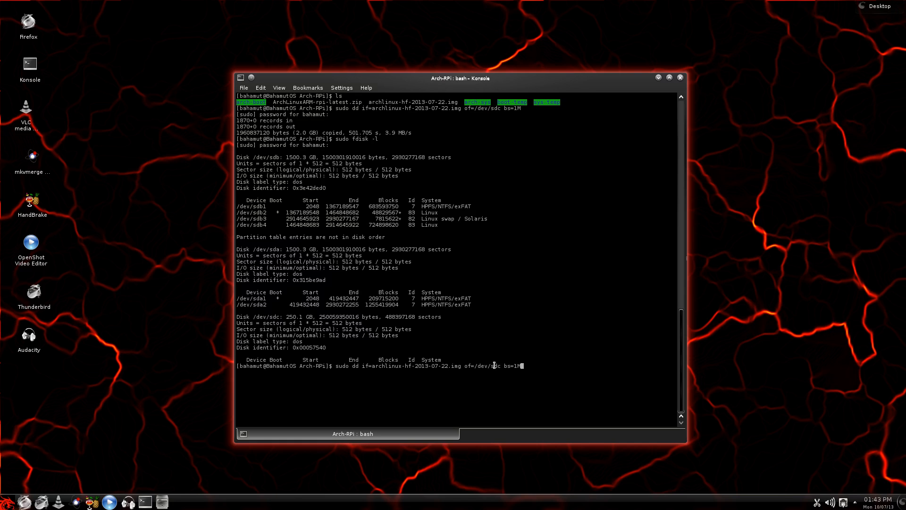
{"action": "mouse_move", "coordinate": [569, 369]}
{"action": "type", "text": "4"}
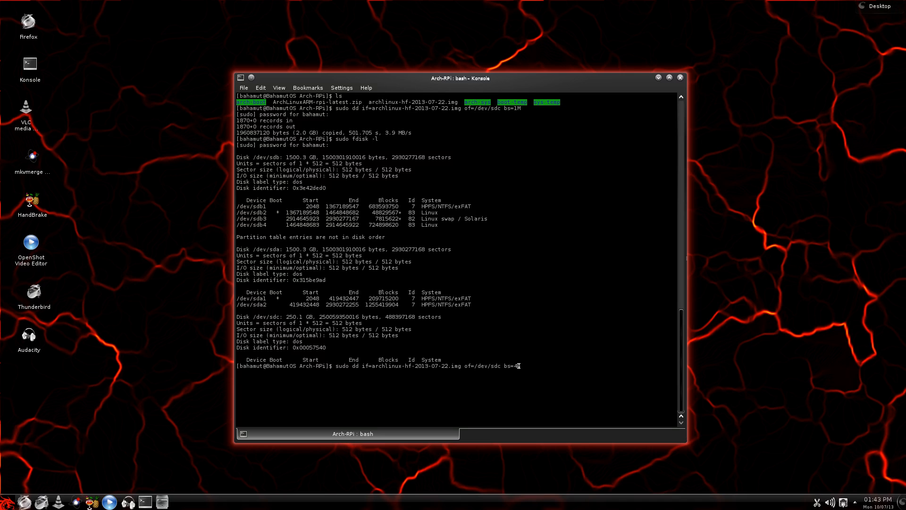
{"action": "mouse_move", "coordinate": [578, 365]}
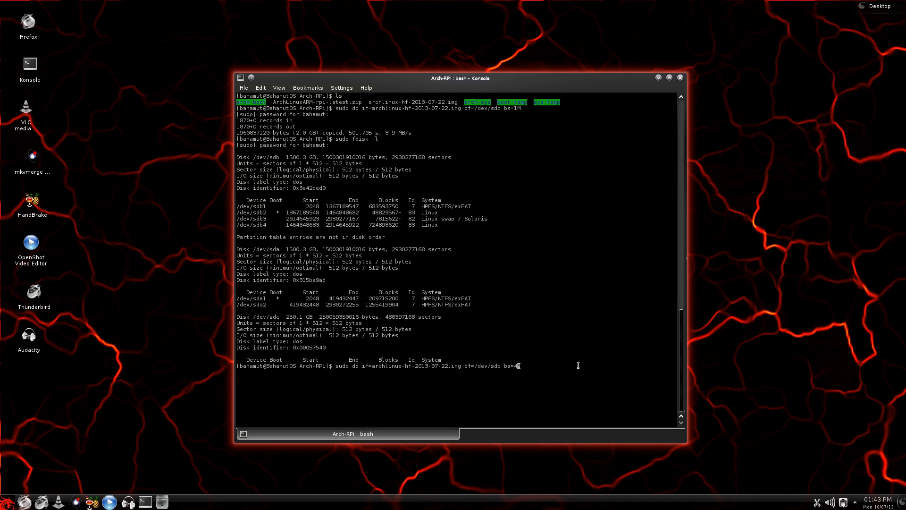
{"action": "type", "text": "M"}
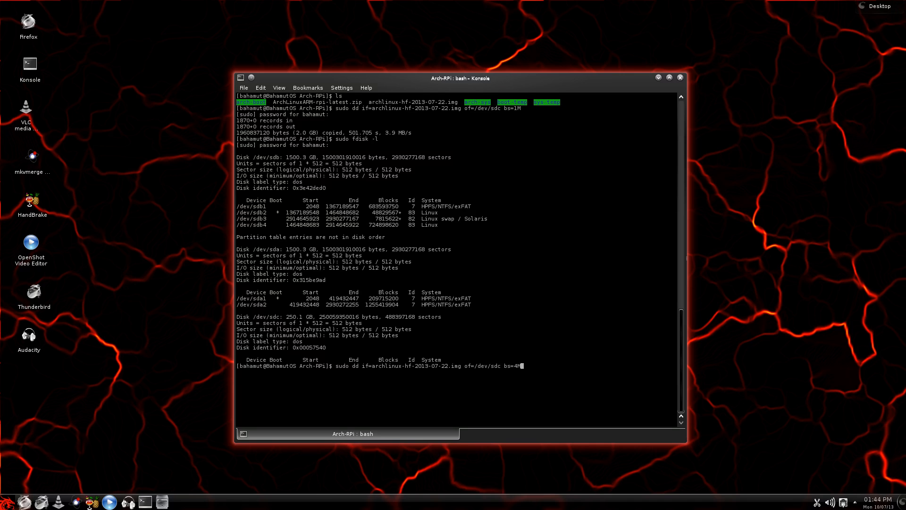
{"action": "mouse_move", "coordinate": [361, 351]}
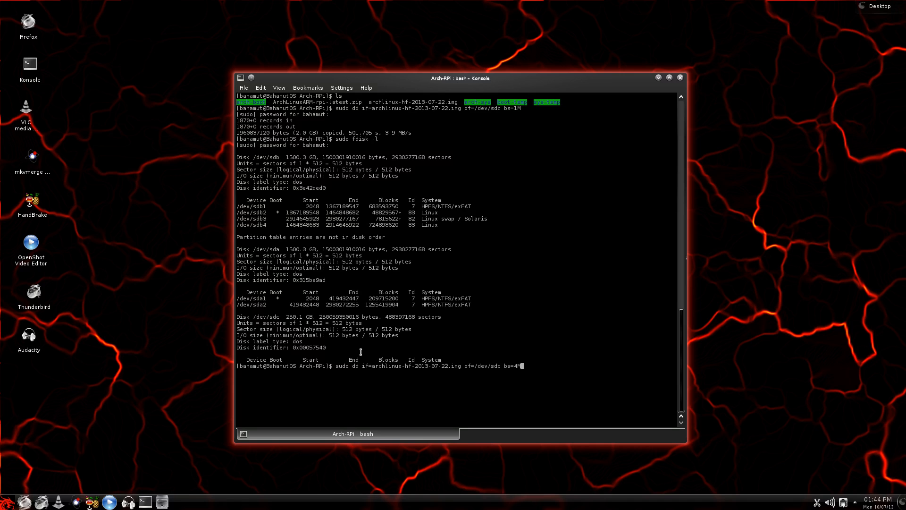
{"action": "mouse_move", "coordinate": [370, 366]}
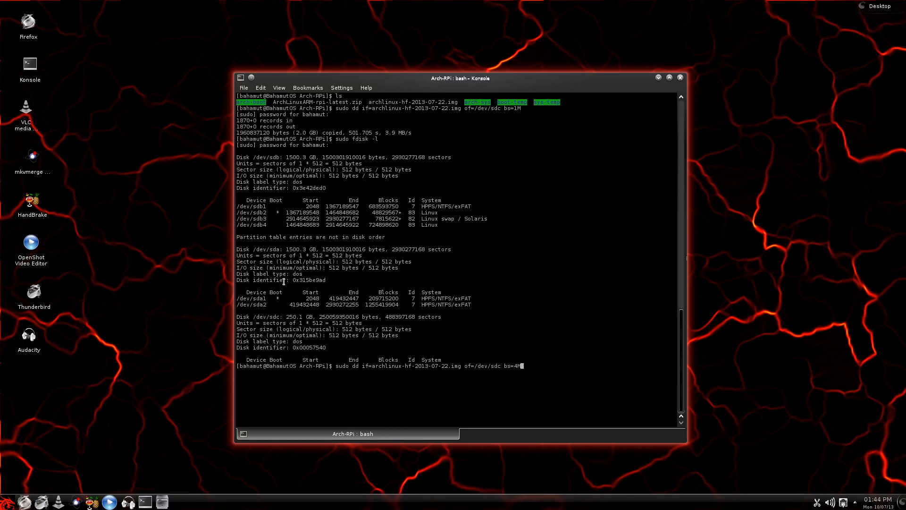
{"action": "mouse_move", "coordinate": [533, 360]}
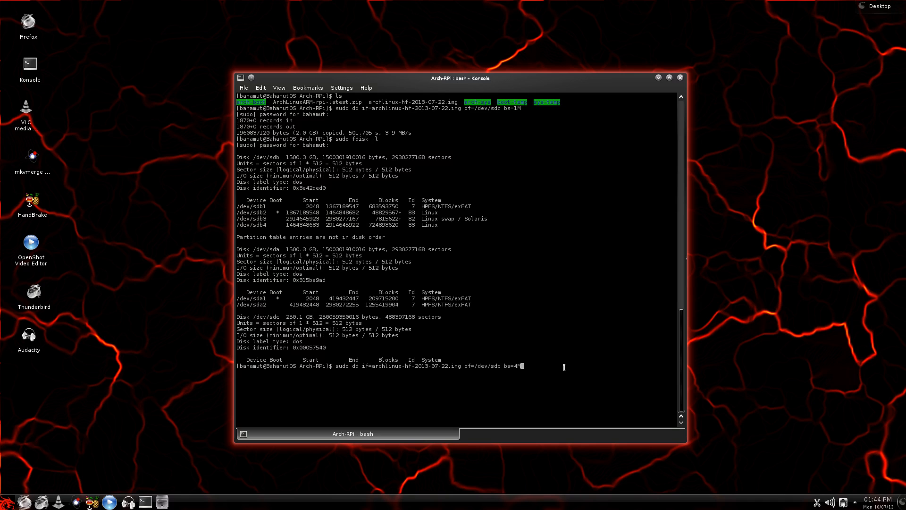
{"action": "key", "text": "Return"}
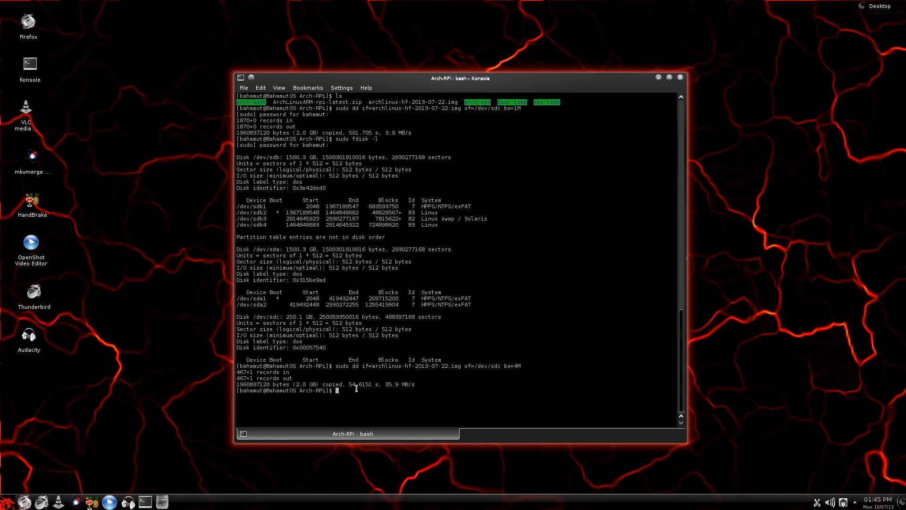
{"action": "mouse_move", "coordinate": [363, 397]}
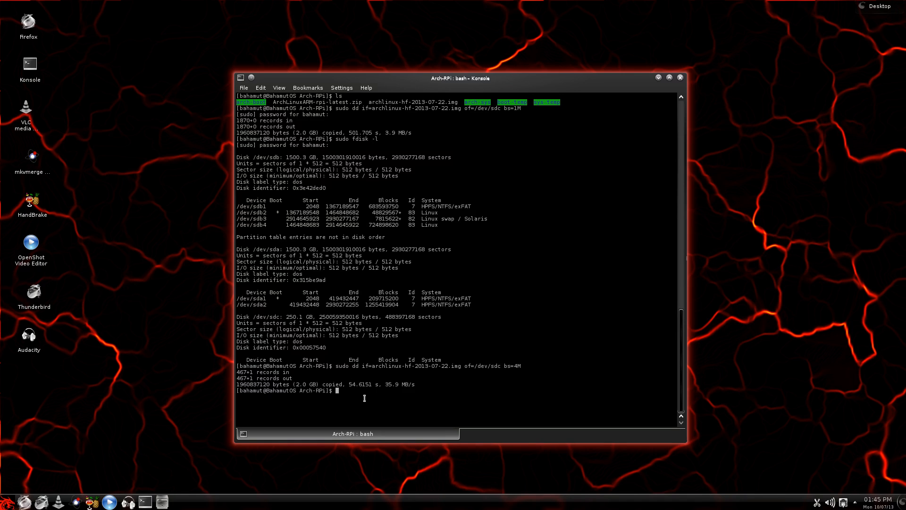
{"action": "mouse_move", "coordinate": [437, 407]}
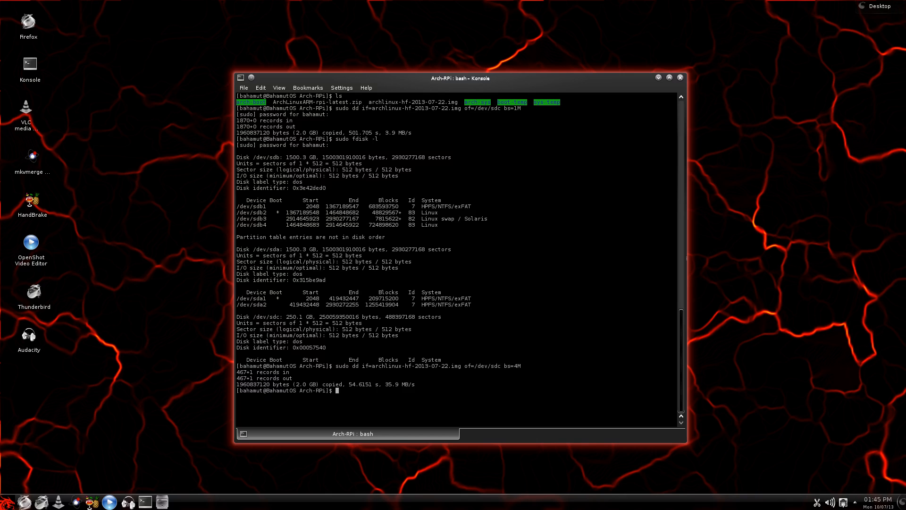
{"action": "mouse_move", "coordinate": [428, 393]}
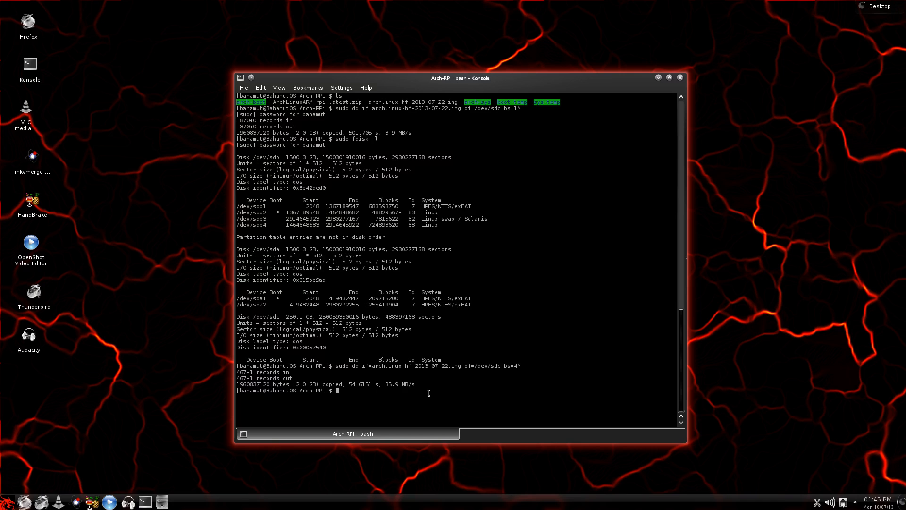